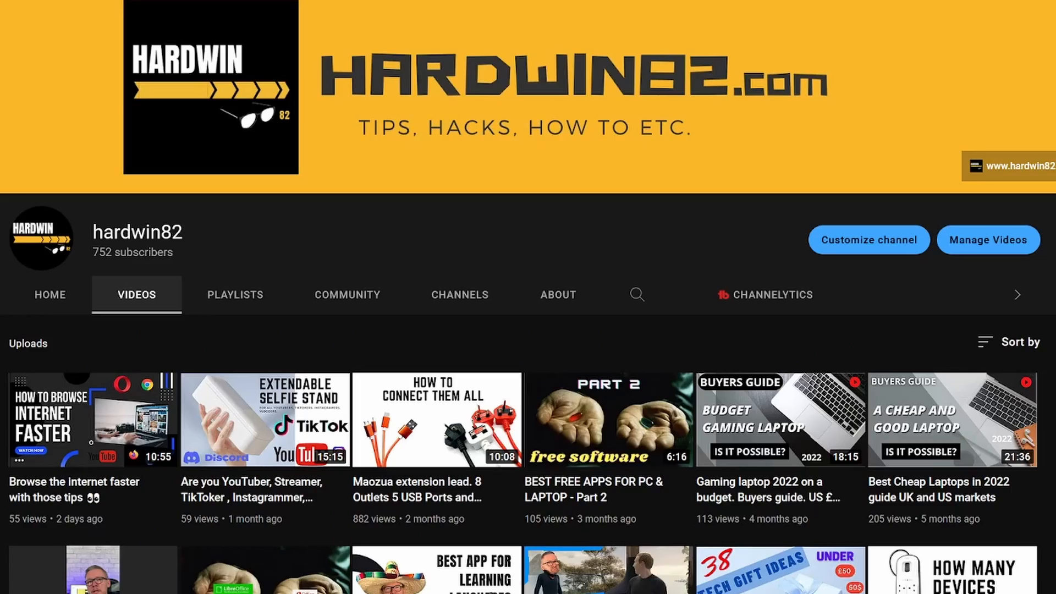
# - Read down the PCMag best-antivirus guide and highlight a word in its title
pyautogui.scroll(-3)
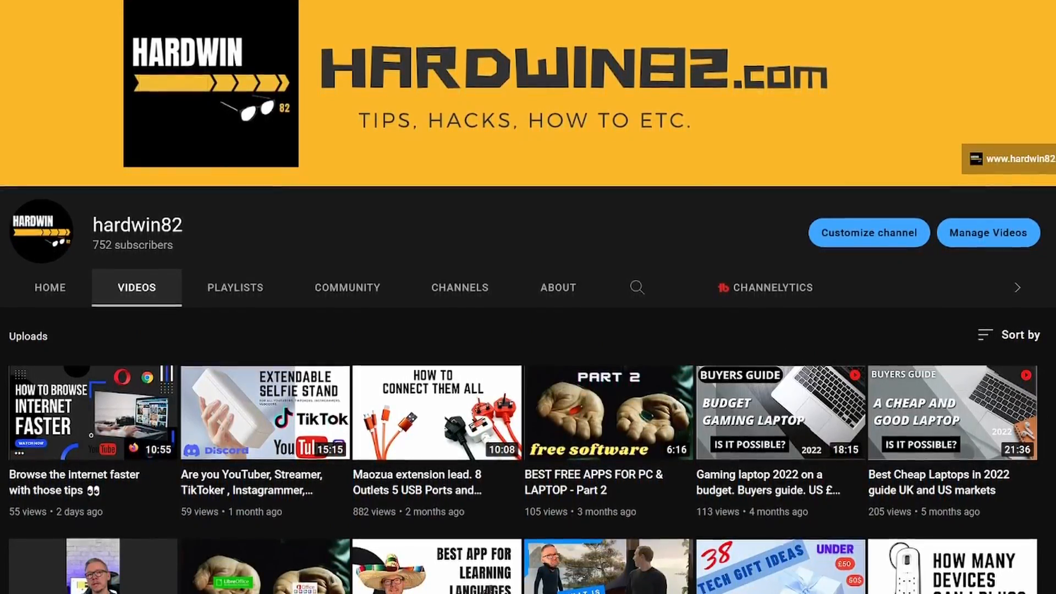
pyautogui.scroll(-3)
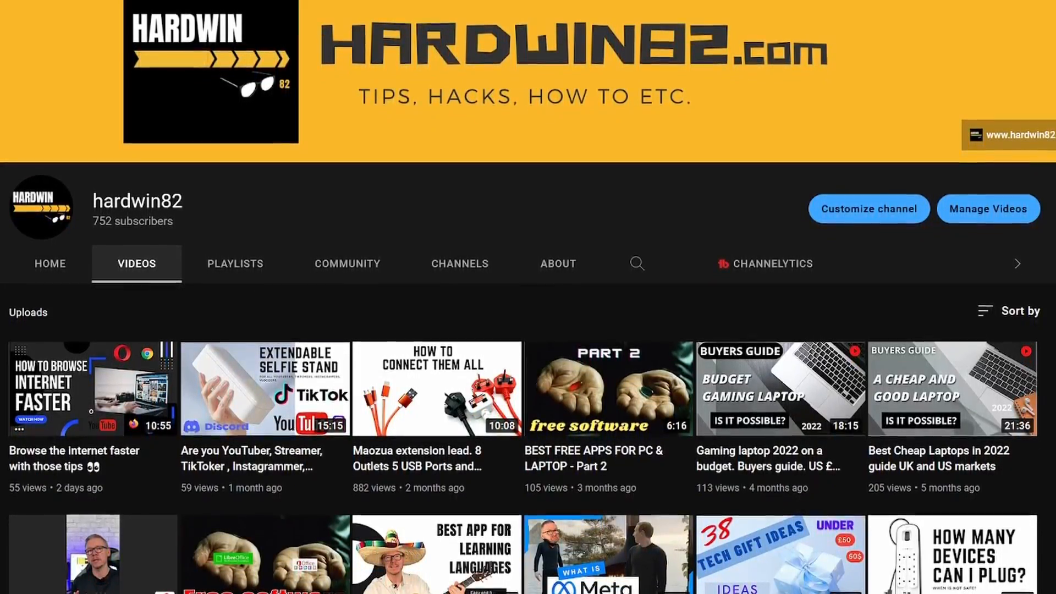
pyautogui.scroll(-3)
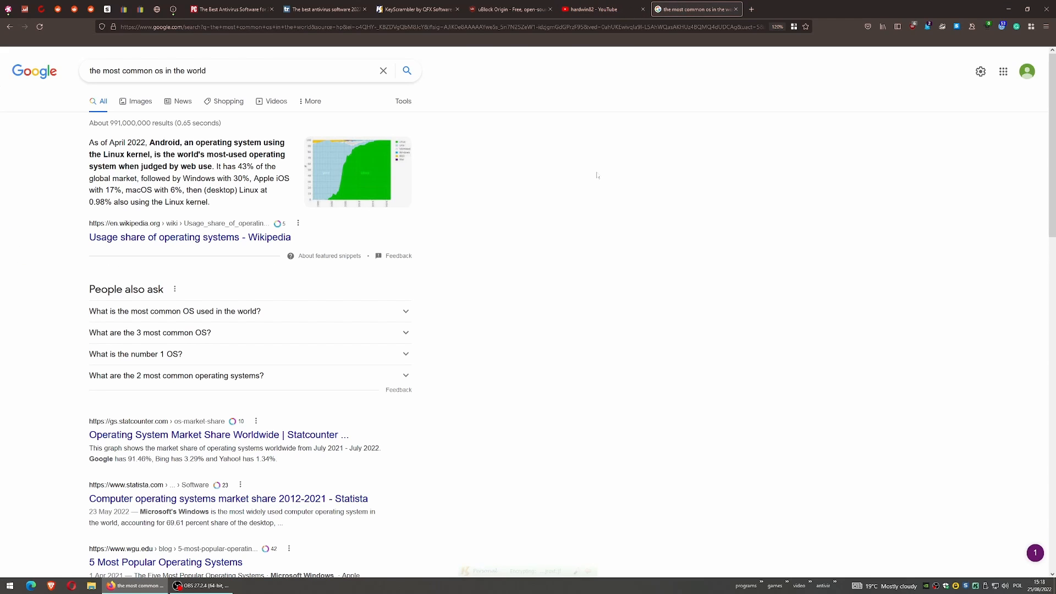
pyautogui.moveTo(189, 237)
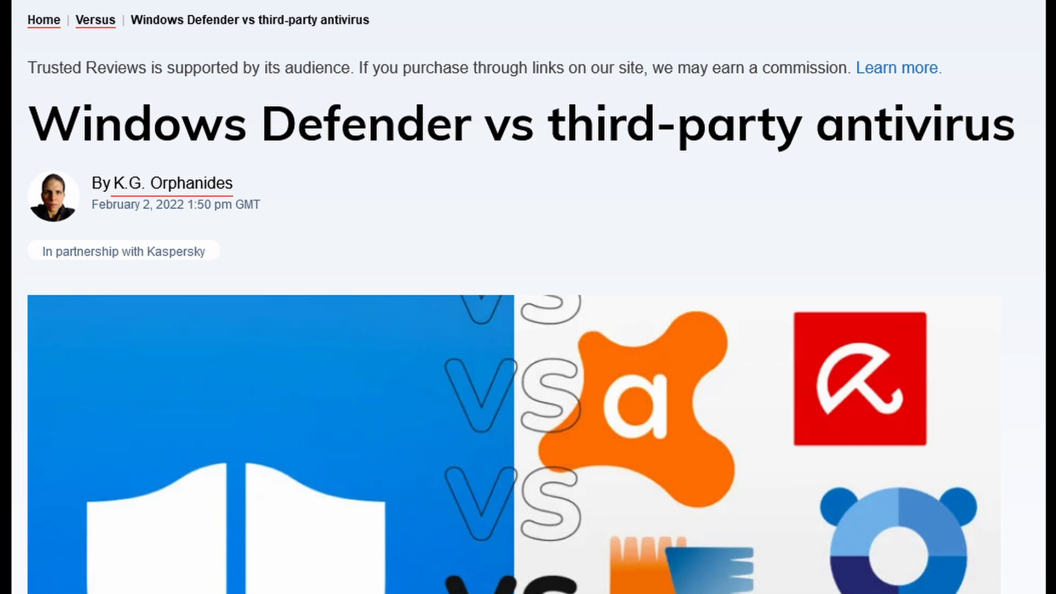
pyautogui.scroll(-3)
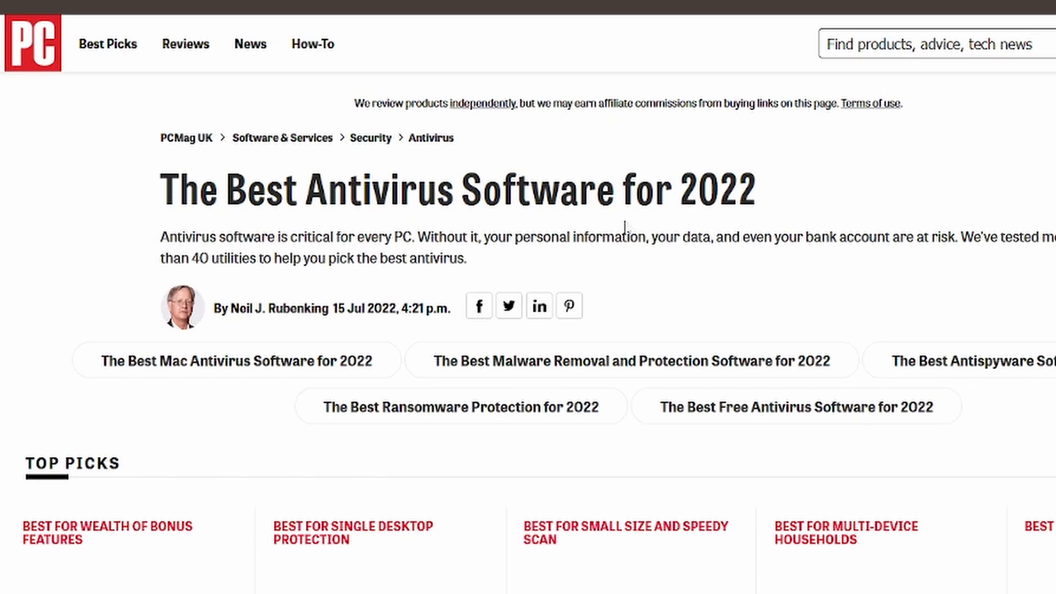
pyautogui.doubleClick(647, 187)
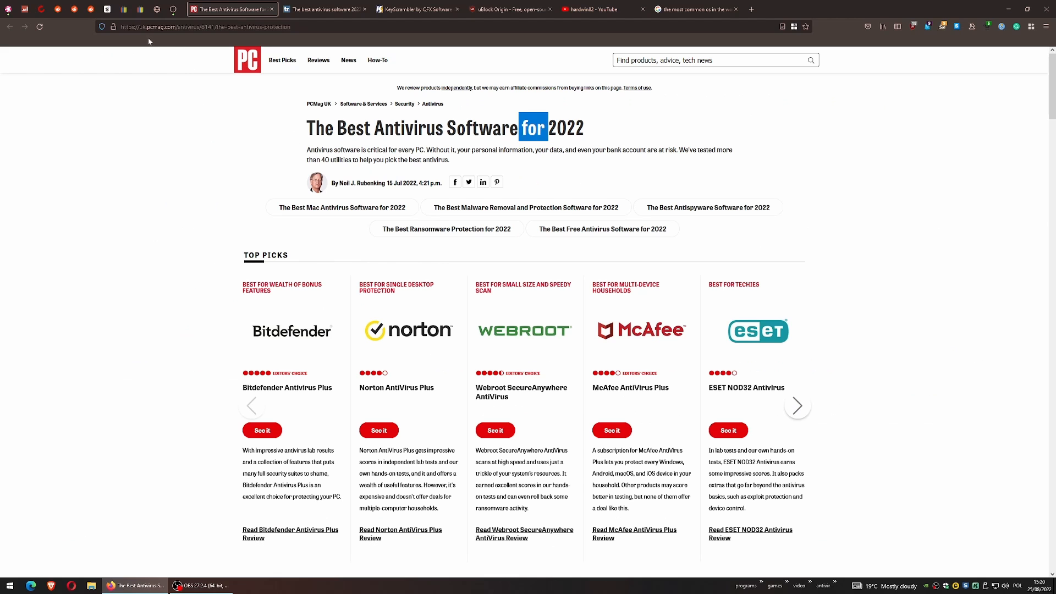
# - Flip between the PCMag and TechRadar guides, settling on TechRadar's best antivirus software 2022 article
pyautogui.click(165, 10)
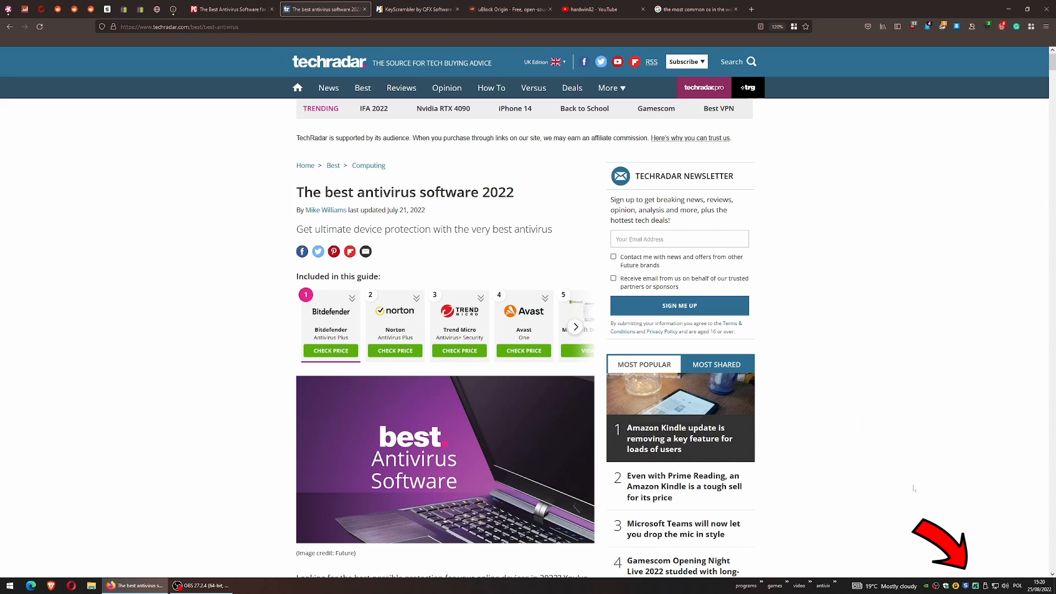
pyautogui.moveTo(968, 585)
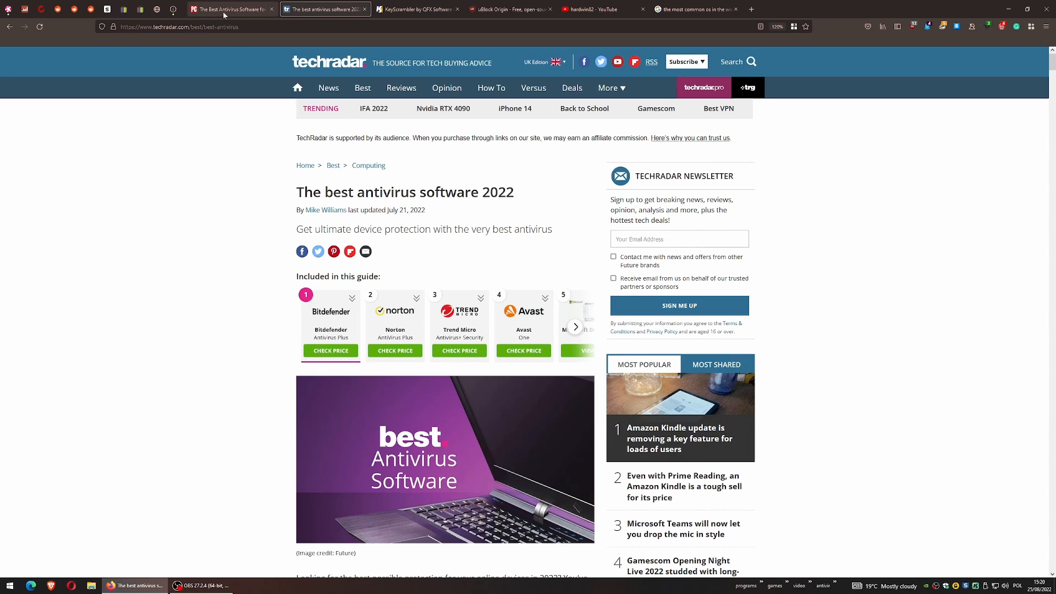
pyautogui.click(231, 8)
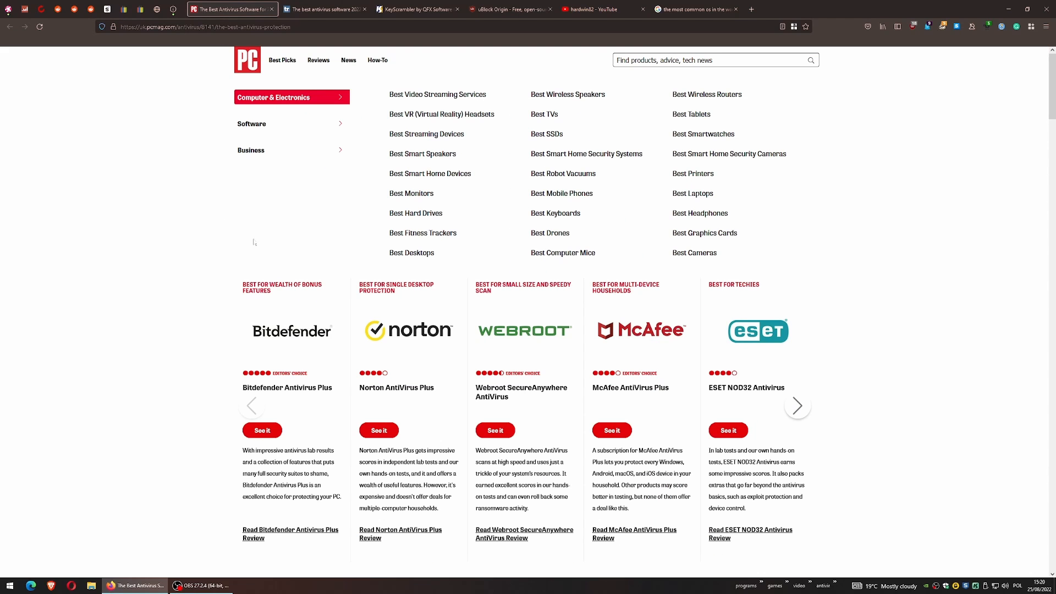
pyautogui.click(324, 9)
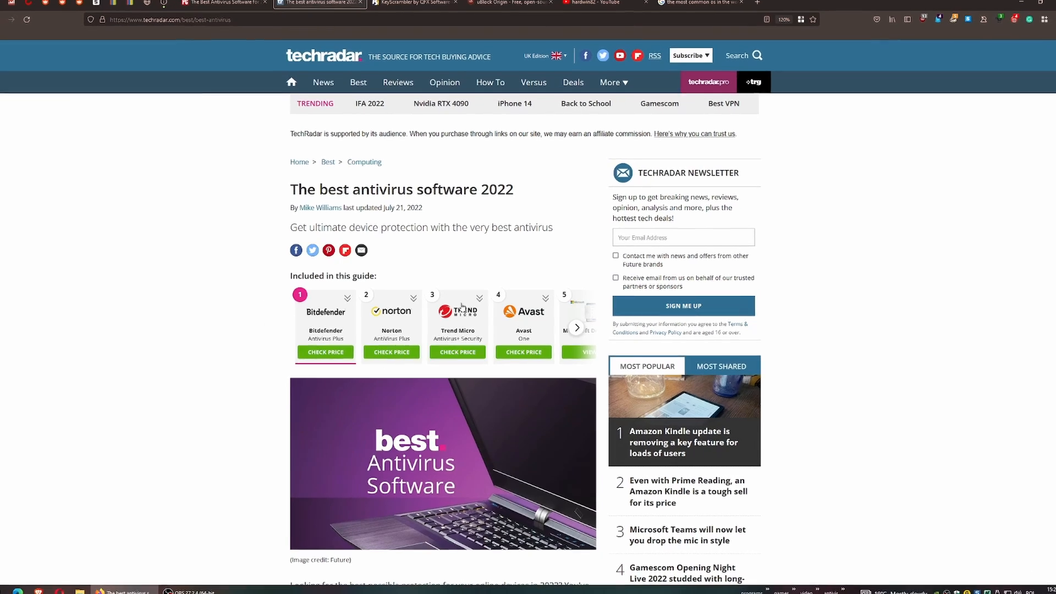
pyautogui.scroll(-3)
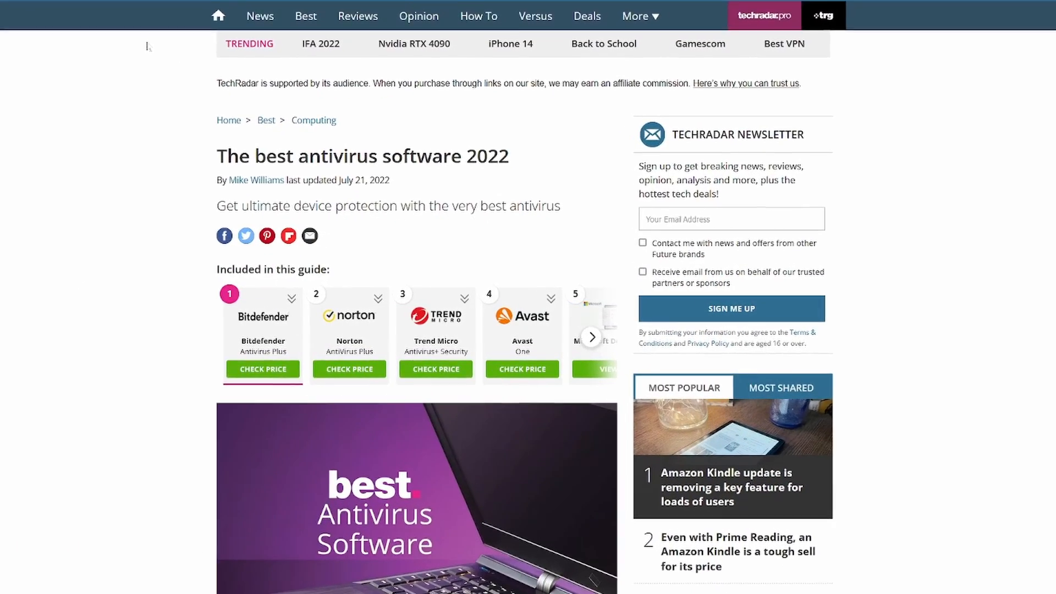
pyautogui.scroll(-3)
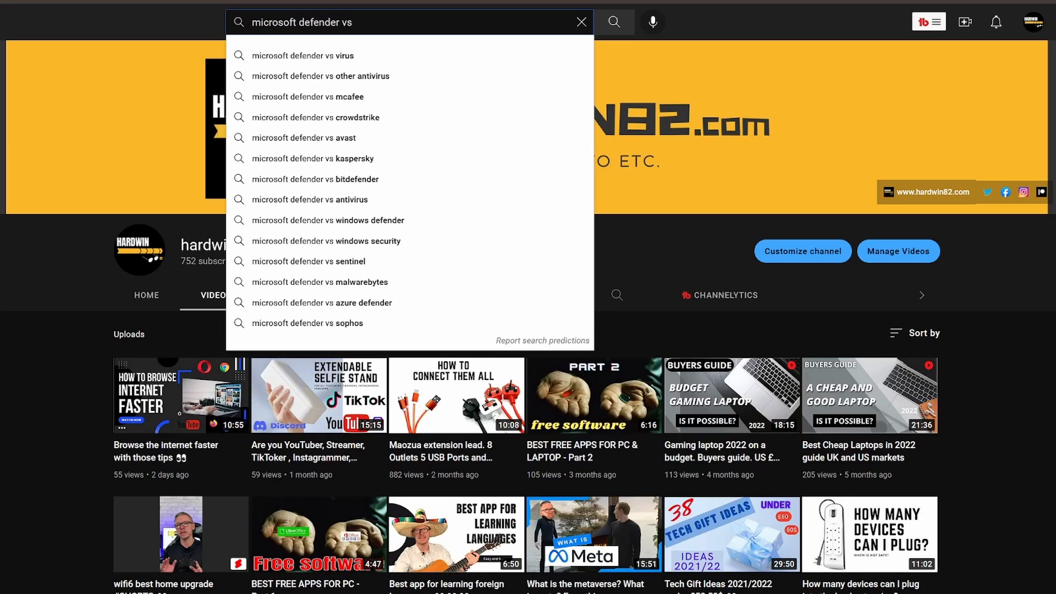
# - Search YouTube for 'microsoft defender vs other antivirus', browse the results, and return to the PCMag guide
pyautogui.click(320, 76)
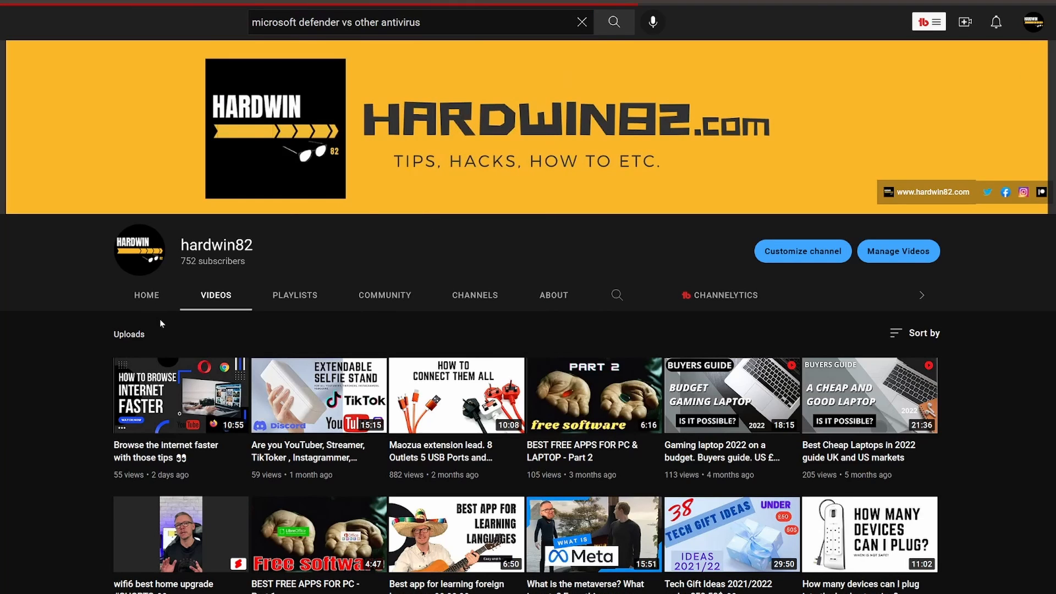
pyautogui.click(612, 22)
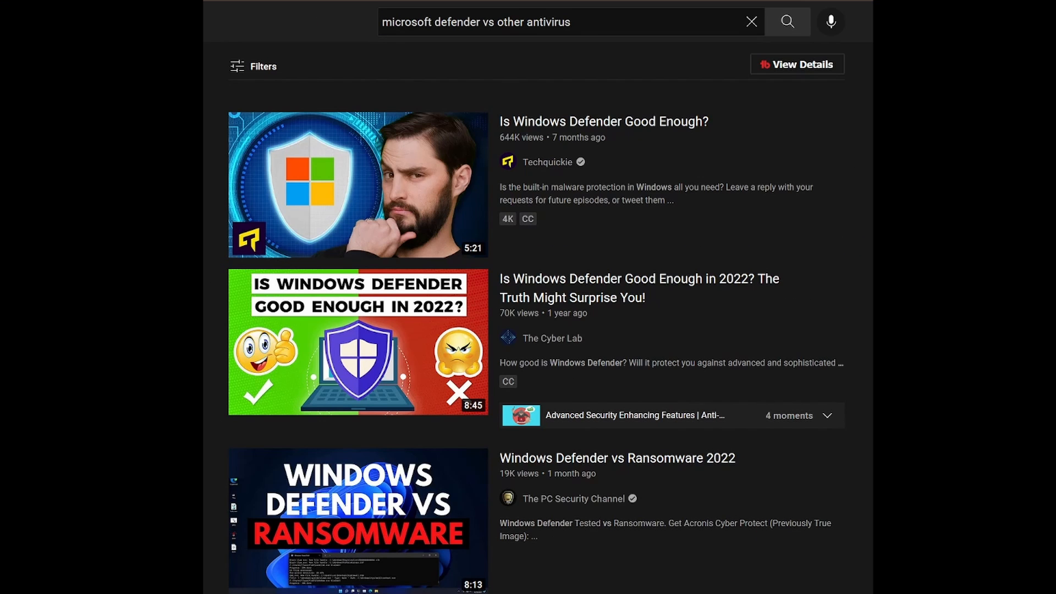
pyautogui.scroll(-3)
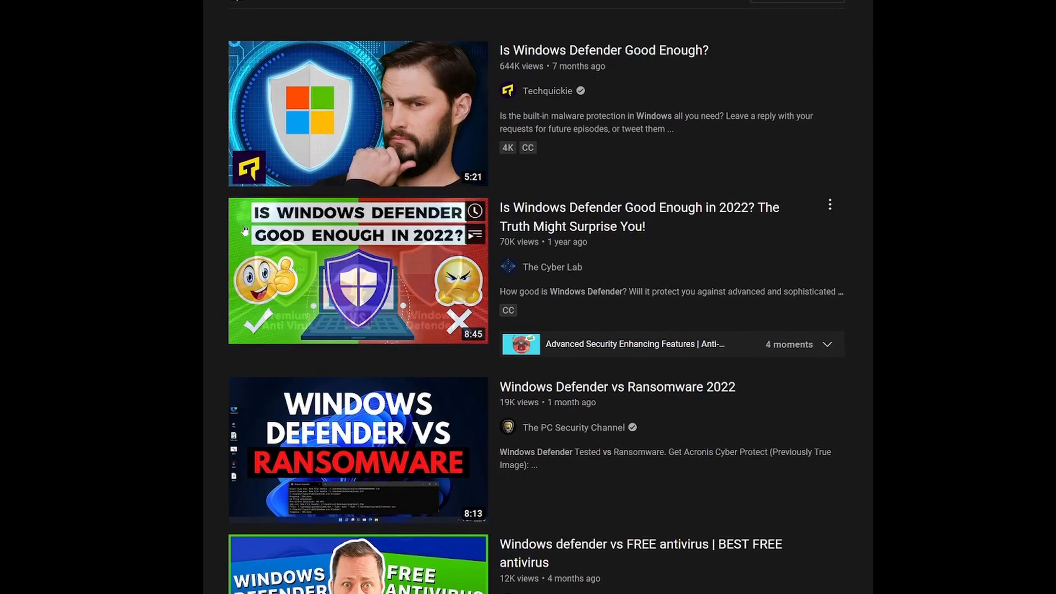
pyautogui.scroll(-3)
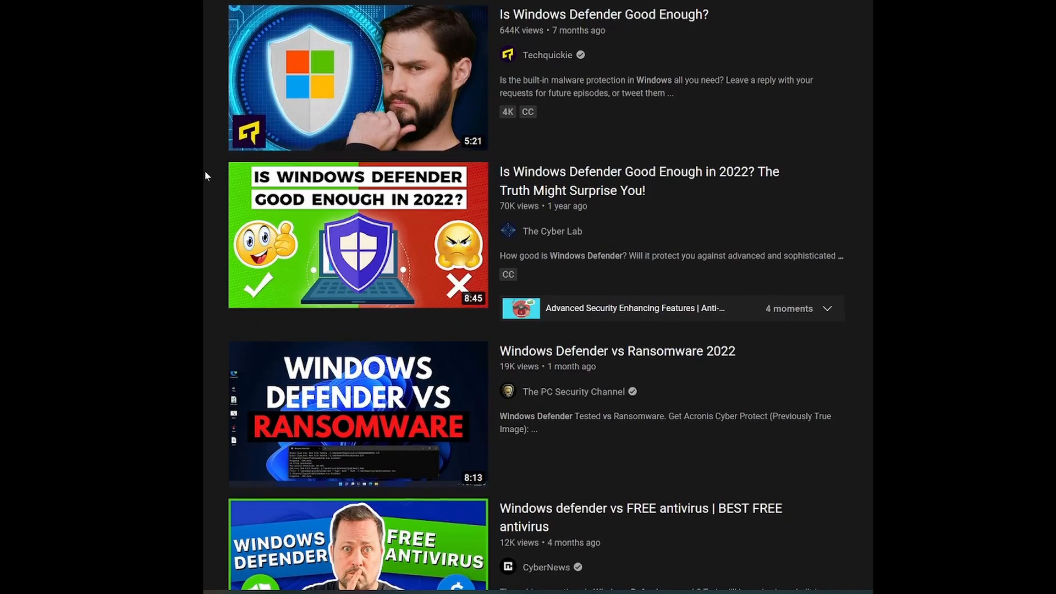
pyautogui.click(232, 9)
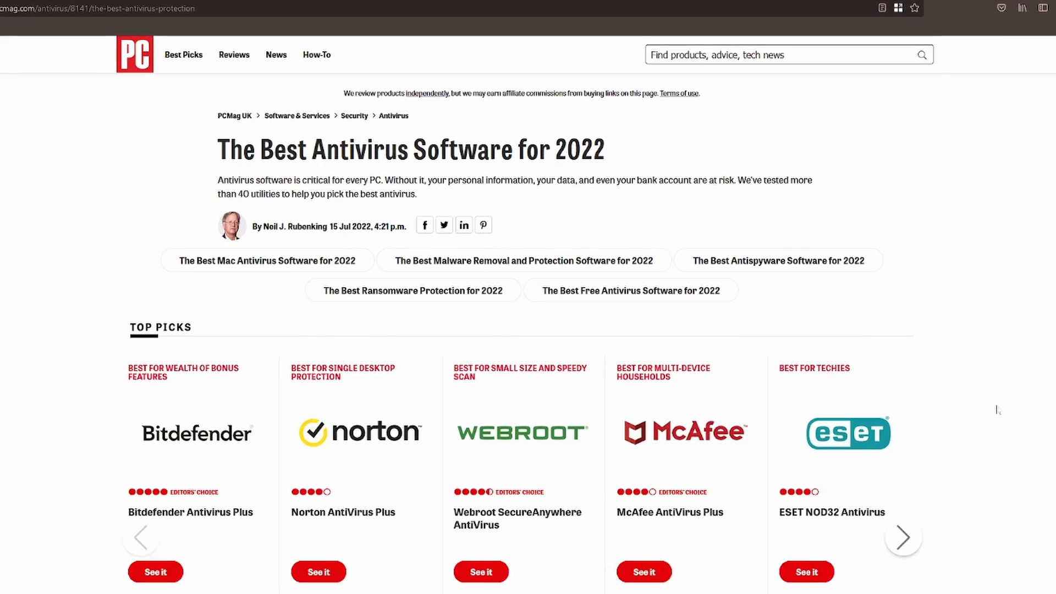
# - Scroll the KeyScrambler homepage down to its how-it-works demonstration video
pyautogui.scroll(-3)
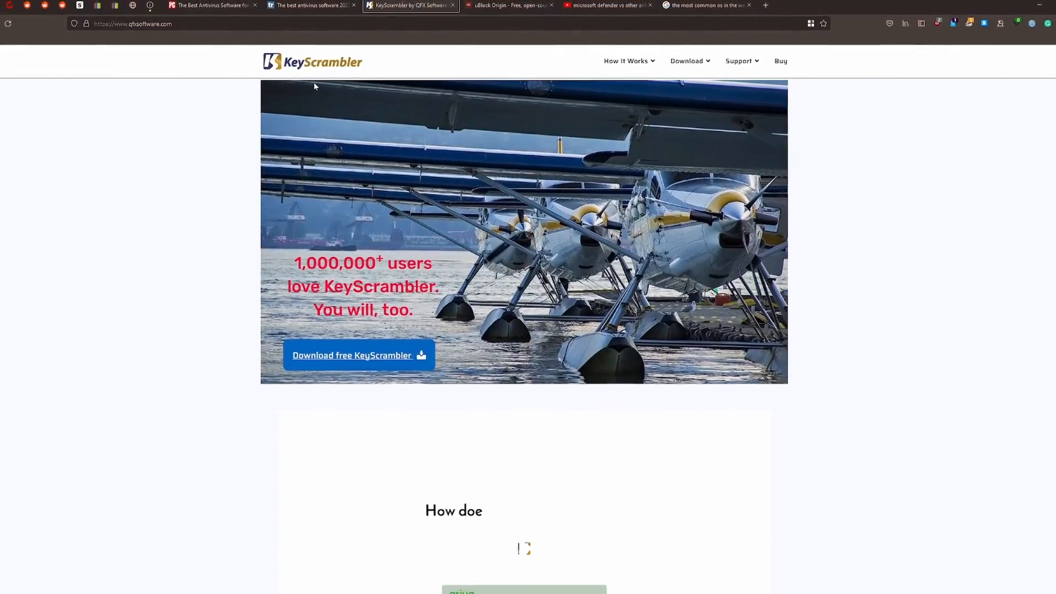
pyautogui.scroll(-3)
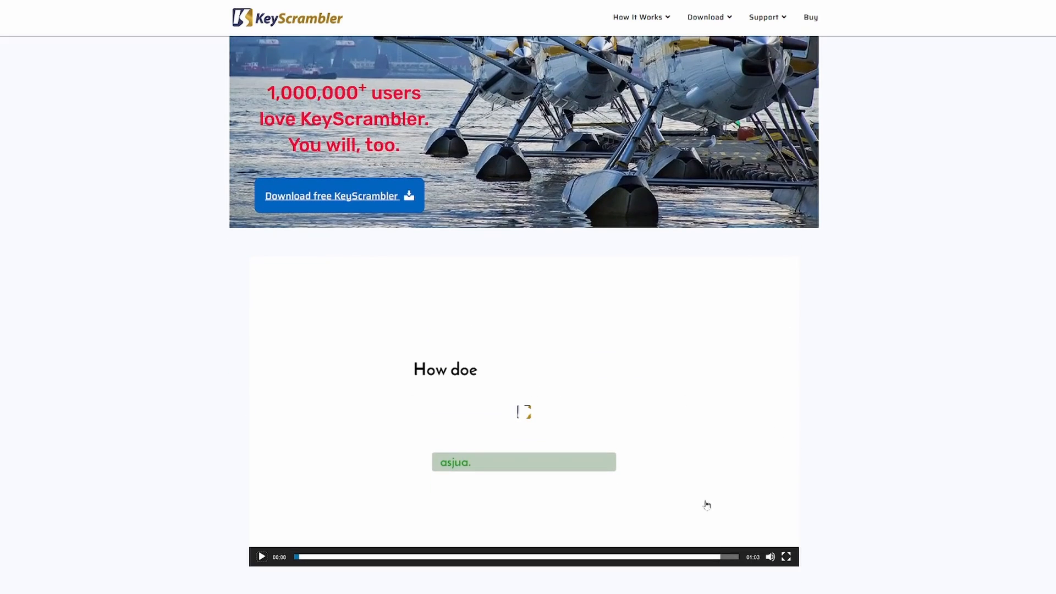
pyautogui.moveTo(332, 388)
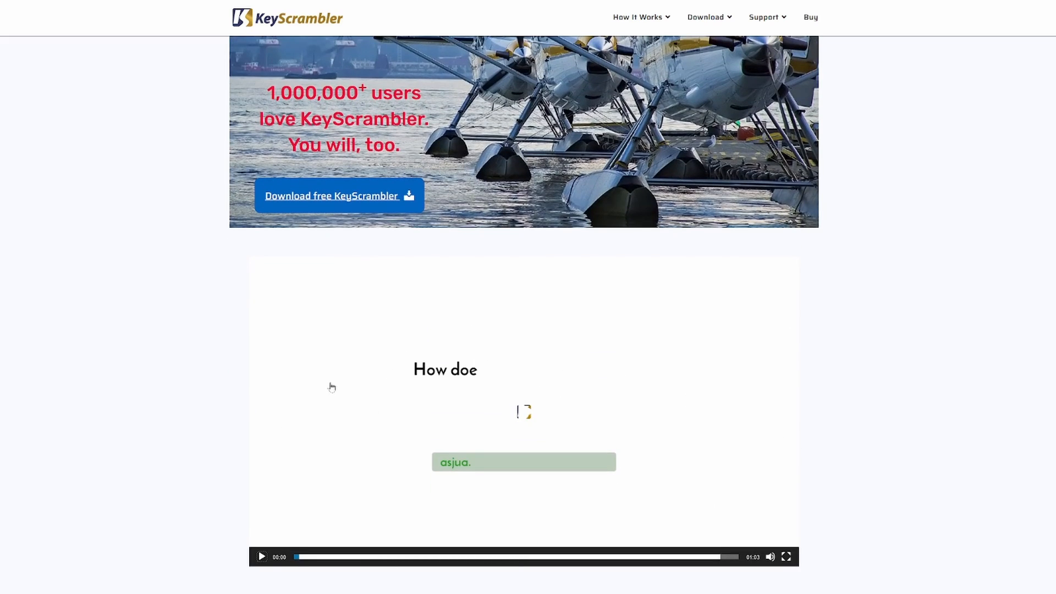
pyautogui.moveTo(789, 434)
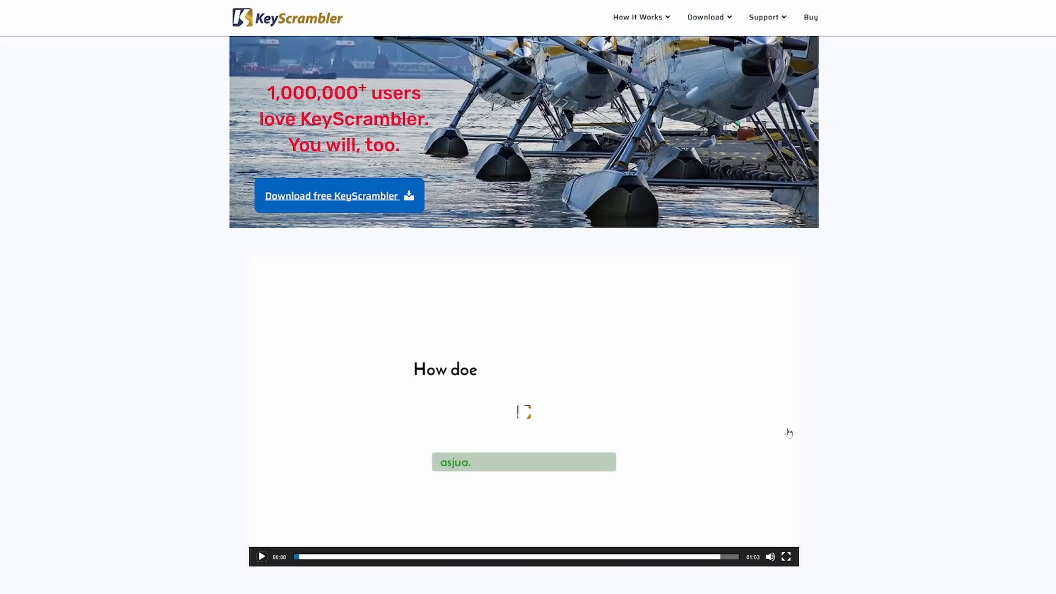
pyautogui.moveTo(578, 198)
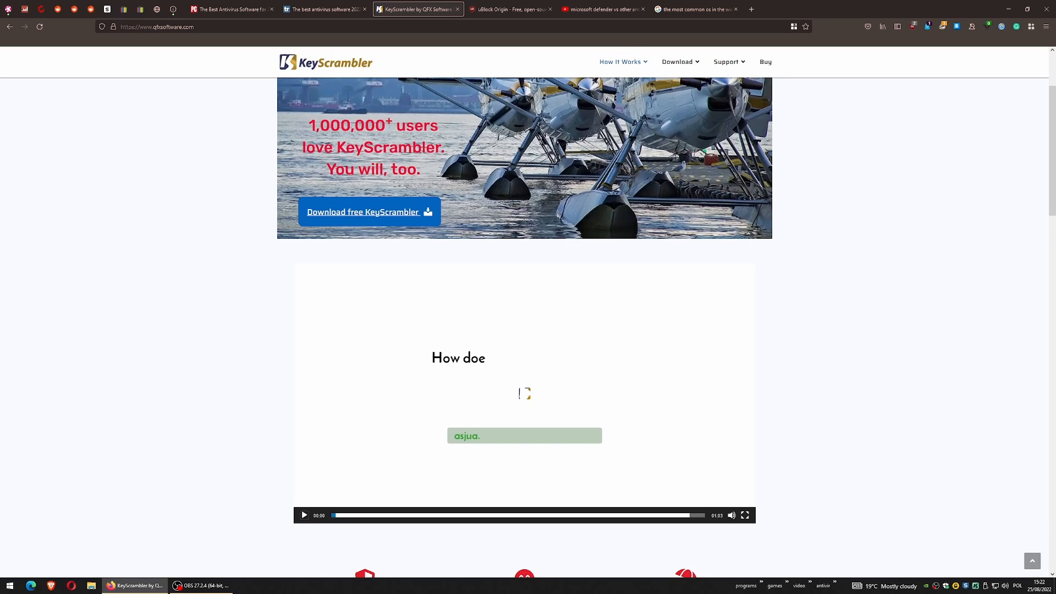
# - Replace the Google query with gibberish 'sdfslkjfslkfjsdlkjfsdjkfsdfsd aaa aaa' as a KeyScrambler keystroke test
pyautogui.click(694, 9)
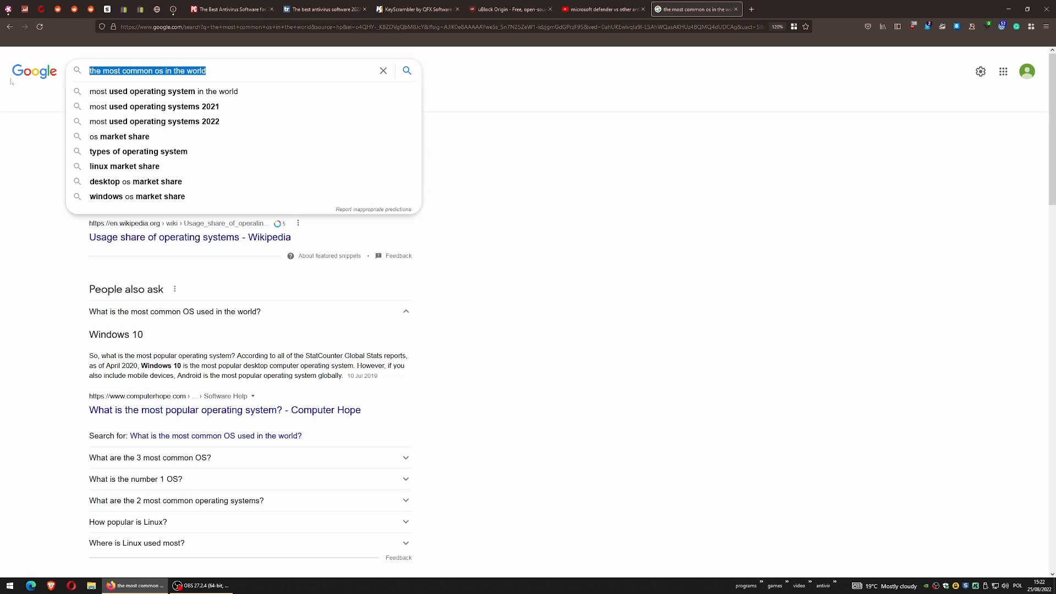
pyautogui.write('sdfslkjfslkfjsdlkjfsdjkfsdfsdf,msdf')
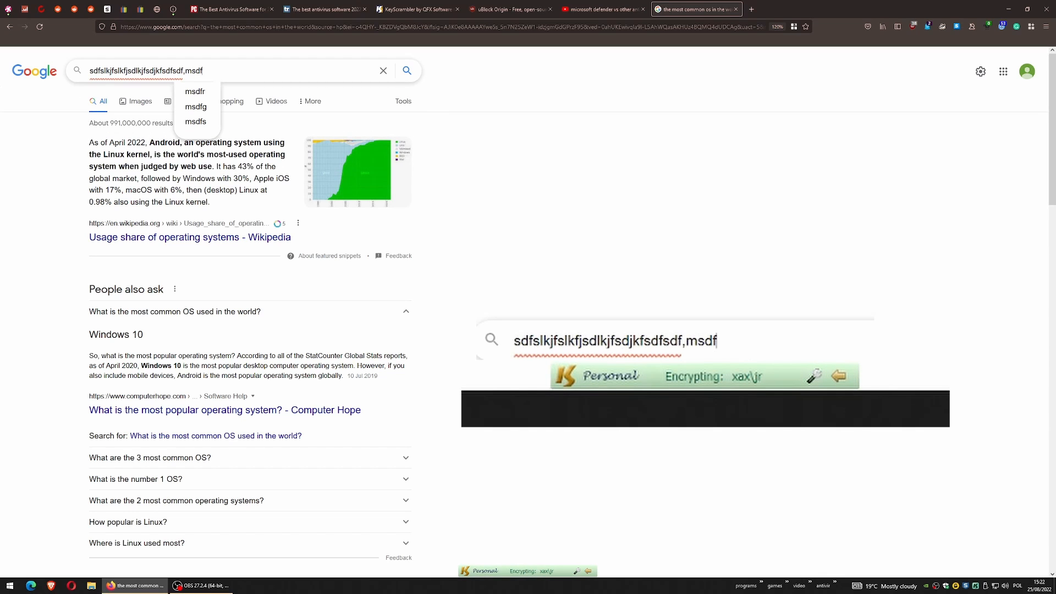
pyautogui.write('aaa')
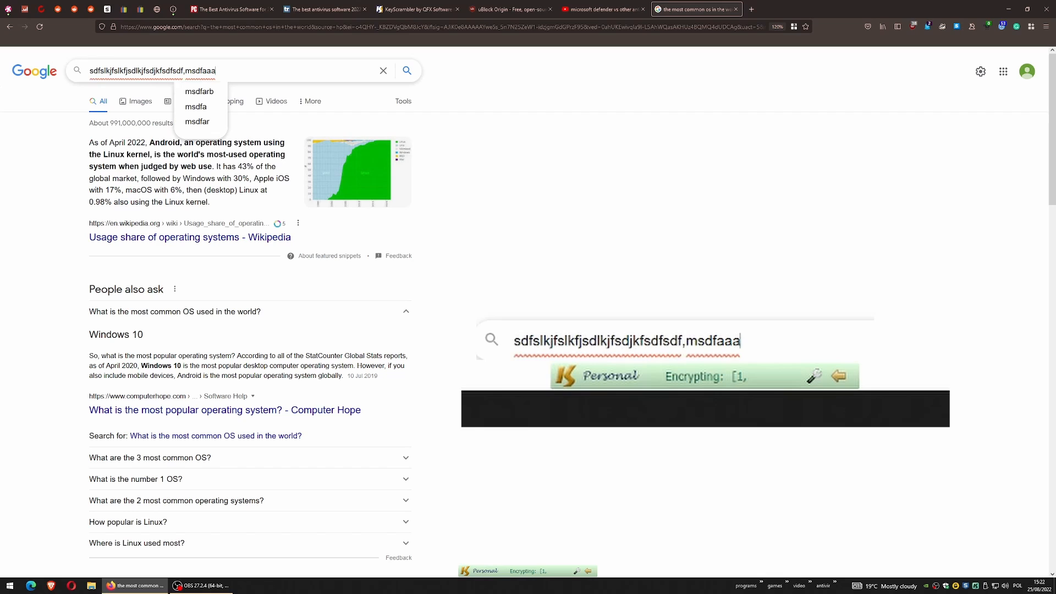
pyautogui.write('aaa')
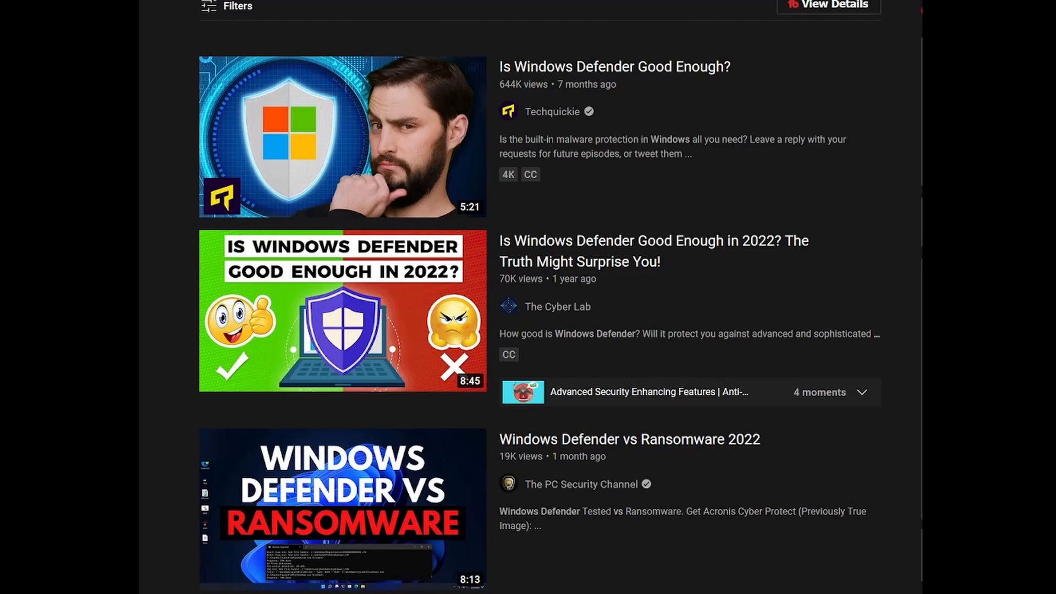
pyautogui.click(596, 9)
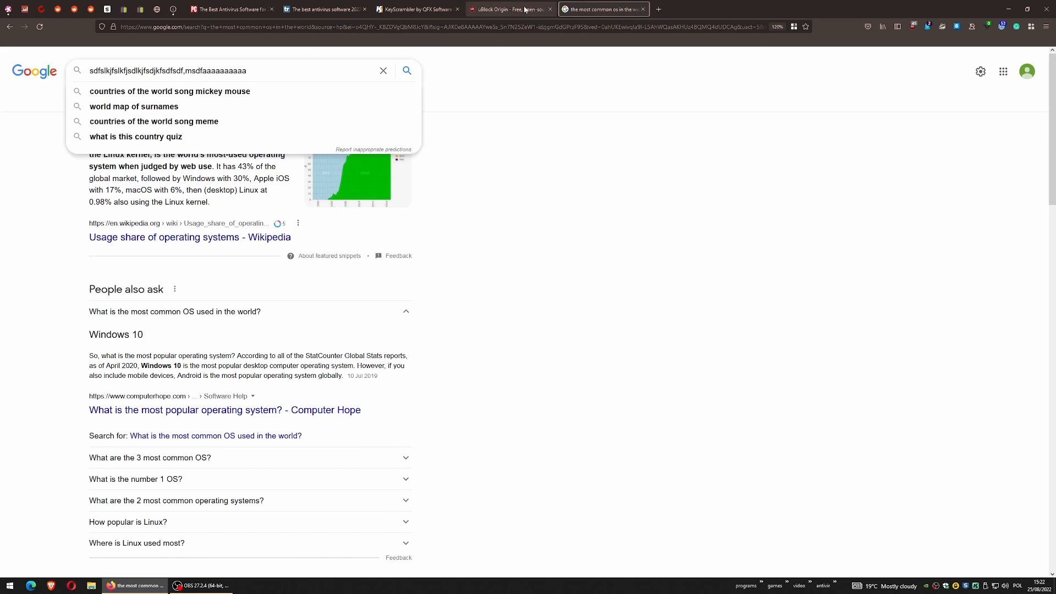
pyautogui.click(415, 9)
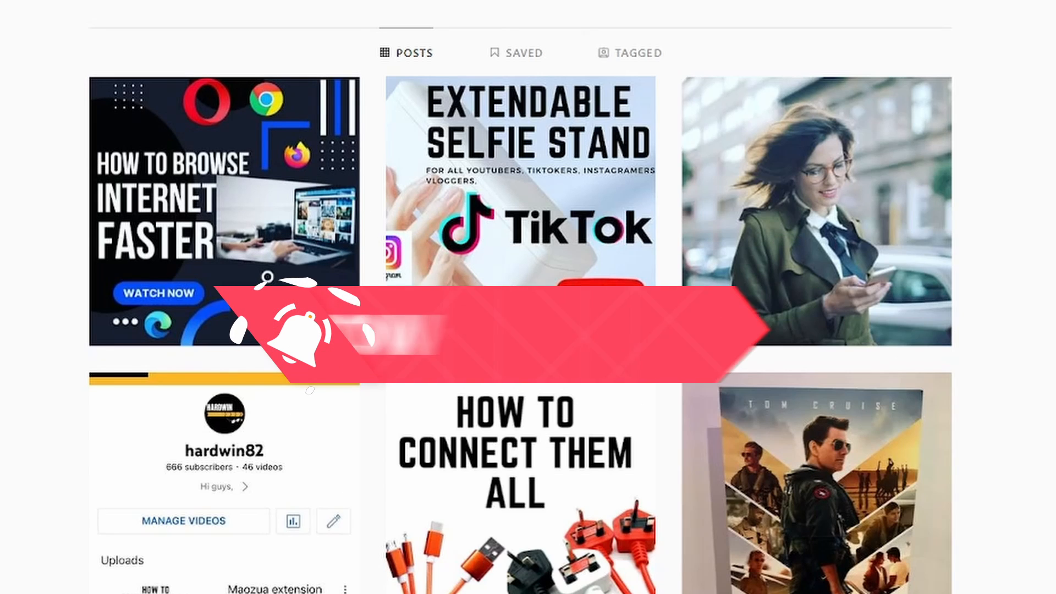
pyautogui.scroll(-3)
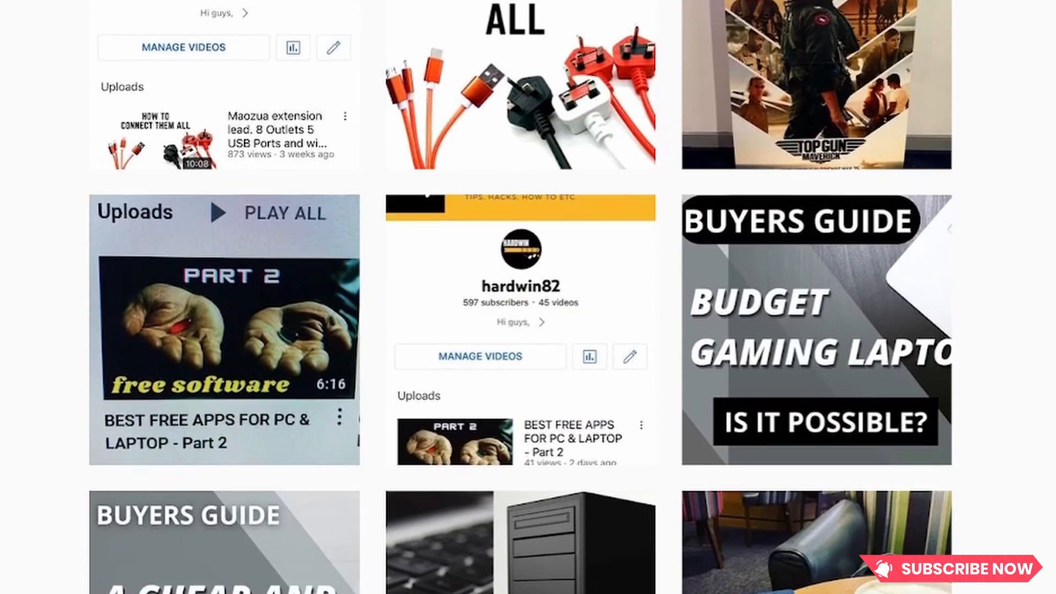
pyautogui.scroll(-3)
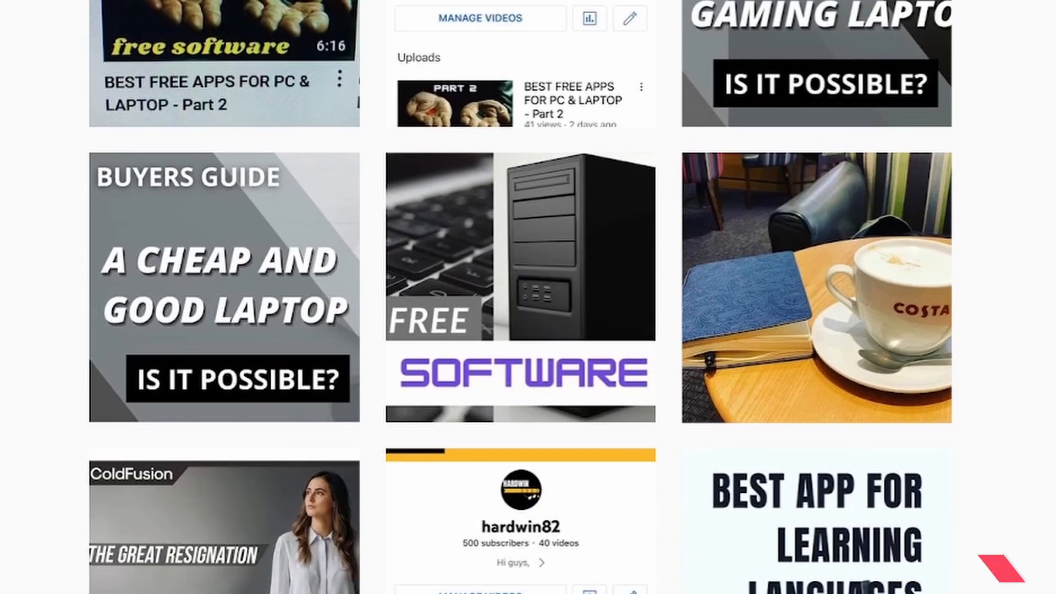